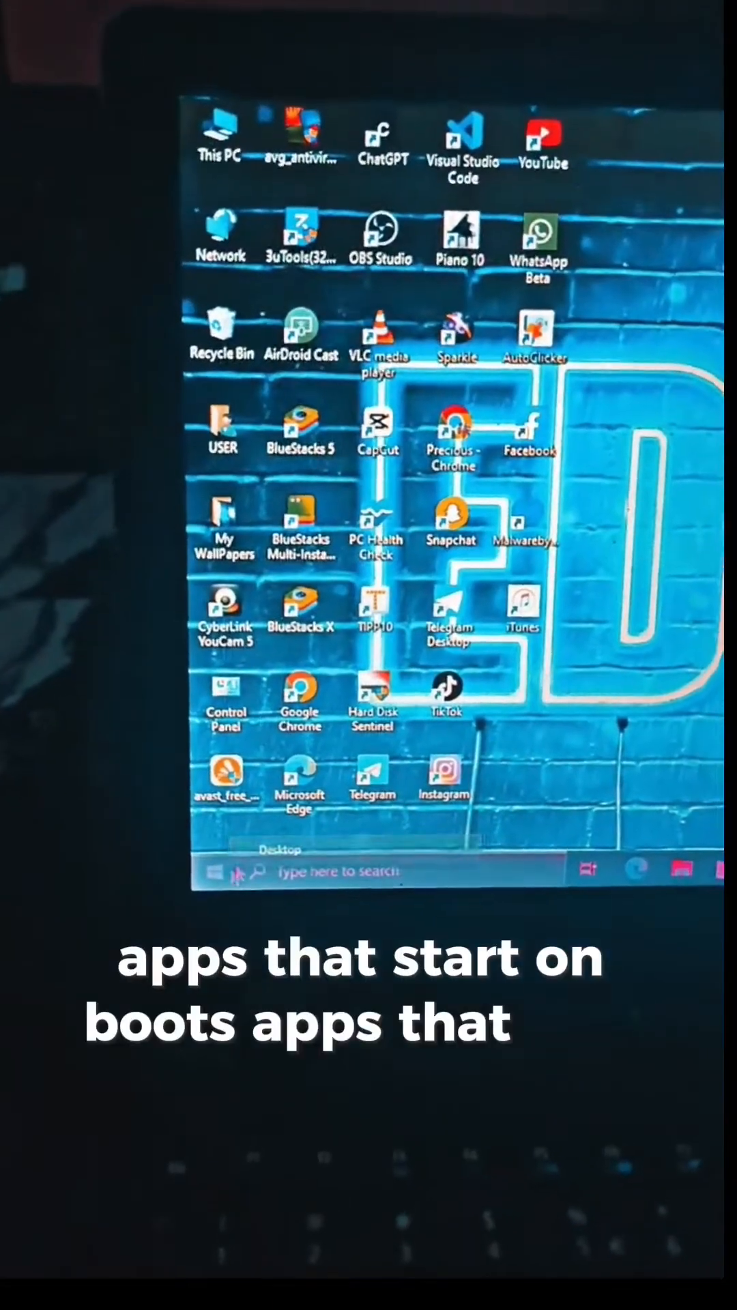
- Launch Task Manager from the taskbar's right-click menu to show running processes
right_click(213, 869)
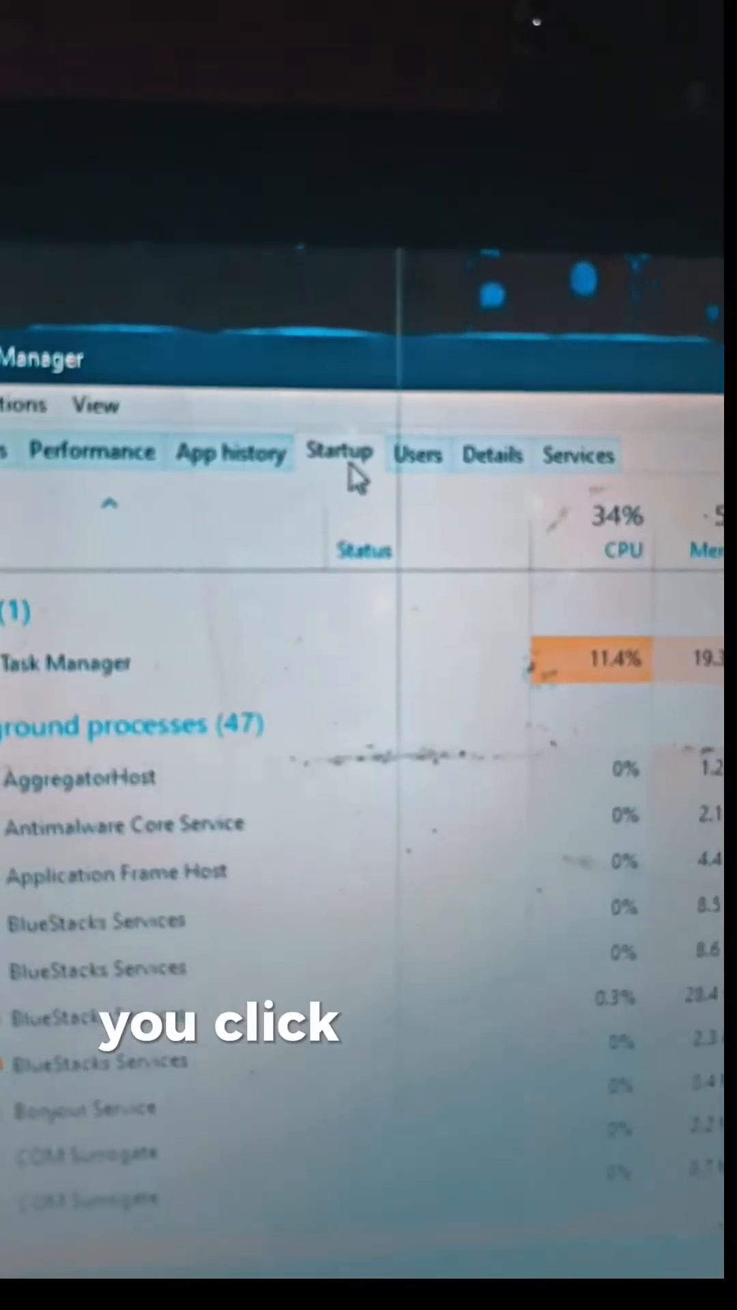
- Review the Startup list of boot-time apps in Task Manager, then close it
left_click(339, 456)
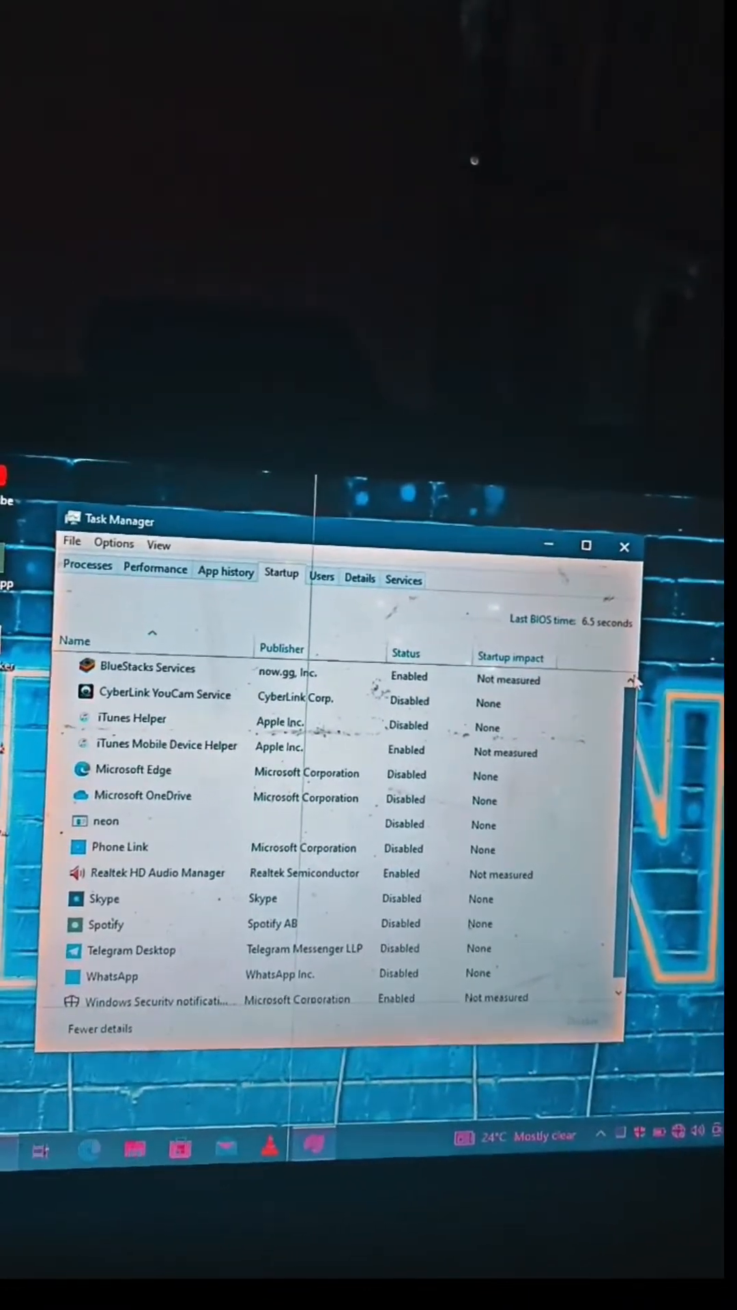
left_click(625, 546)
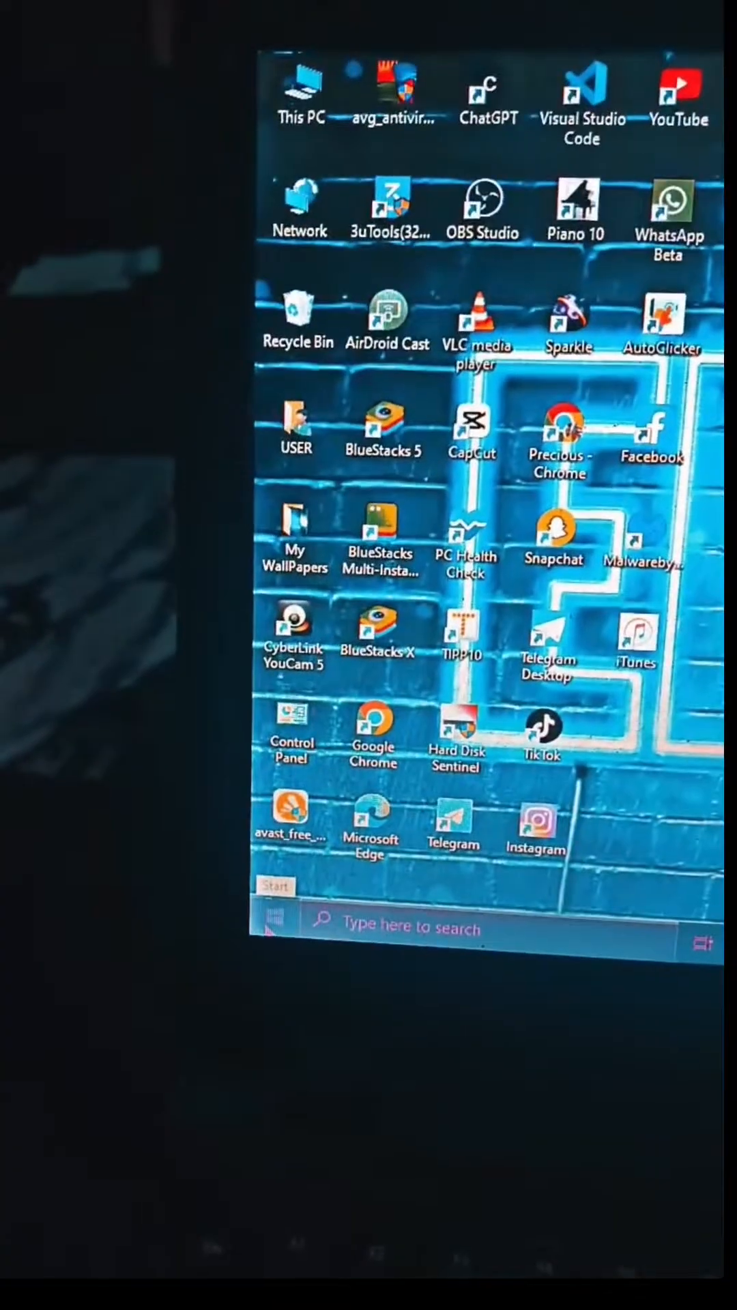
- Launch the Settings app from the Start menu's expanded left rail
left_click(276, 889)
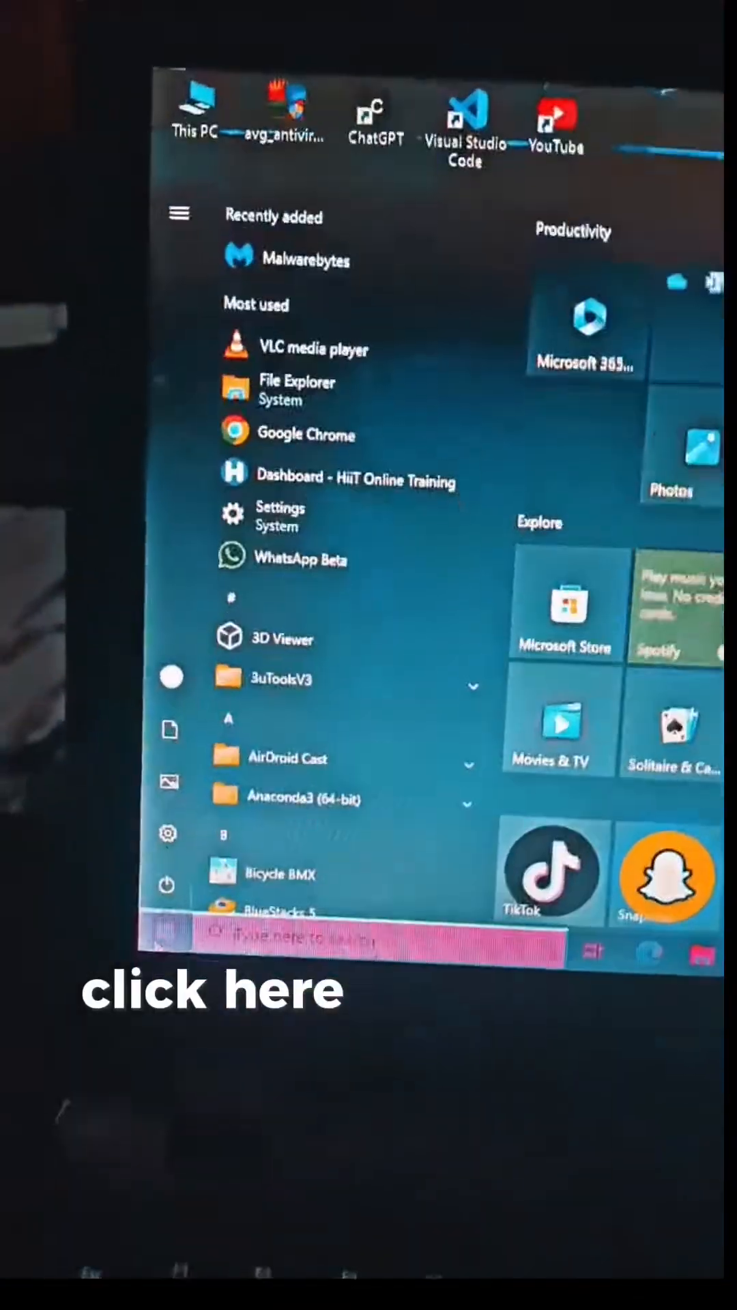
left_click(179, 213)
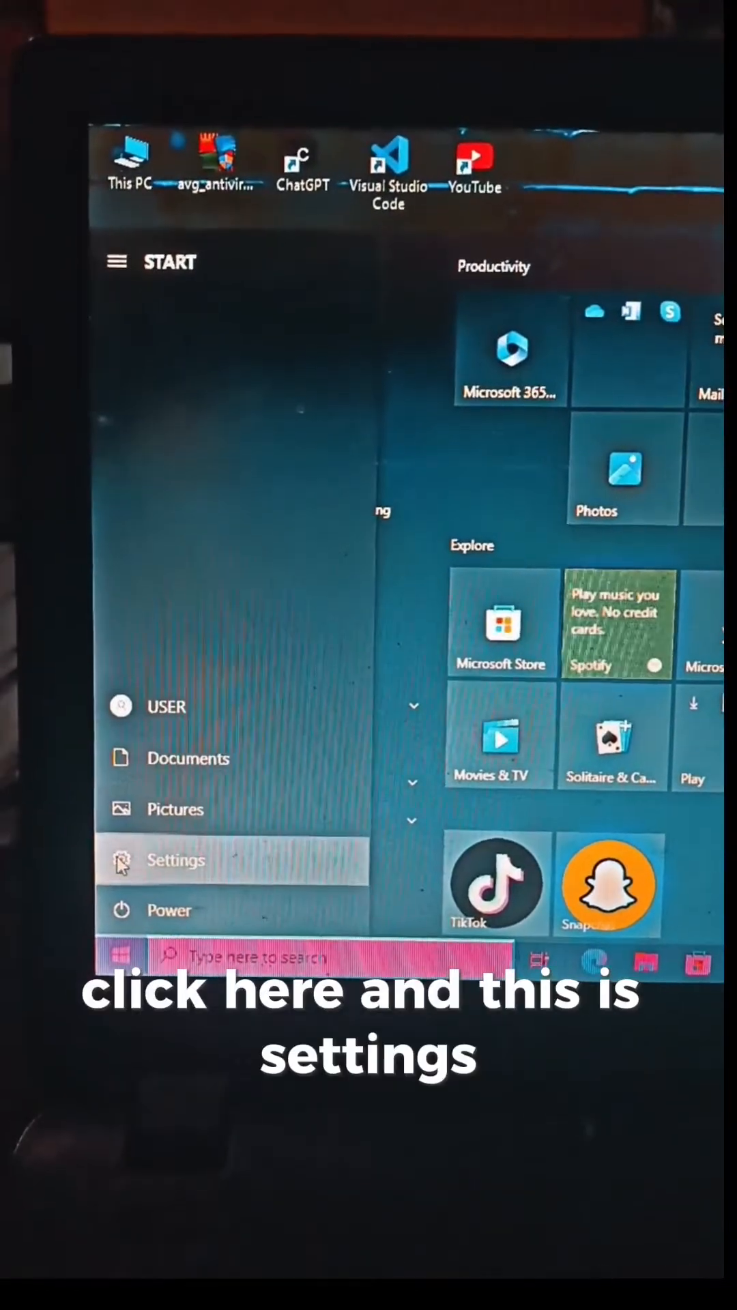
left_click(173, 860)
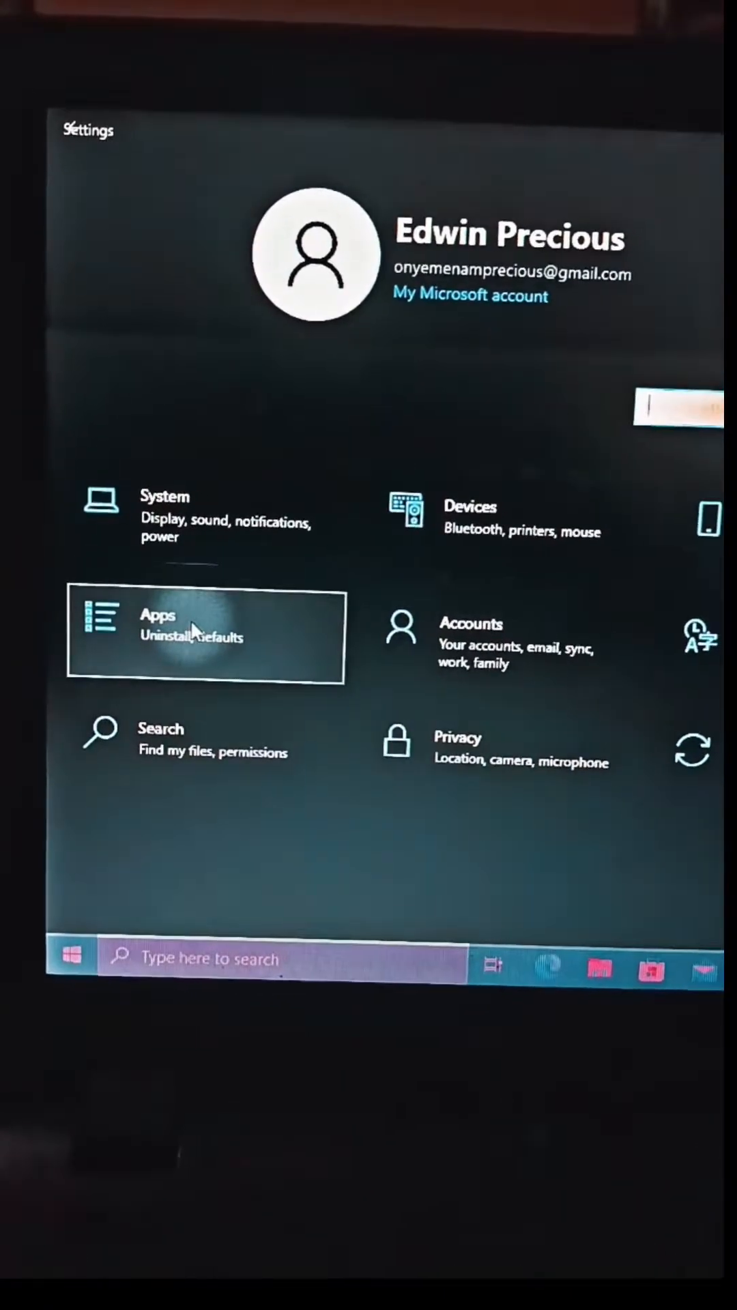
- Go to the Startup Apps page under the Apps category in Settings
left_click(204, 634)
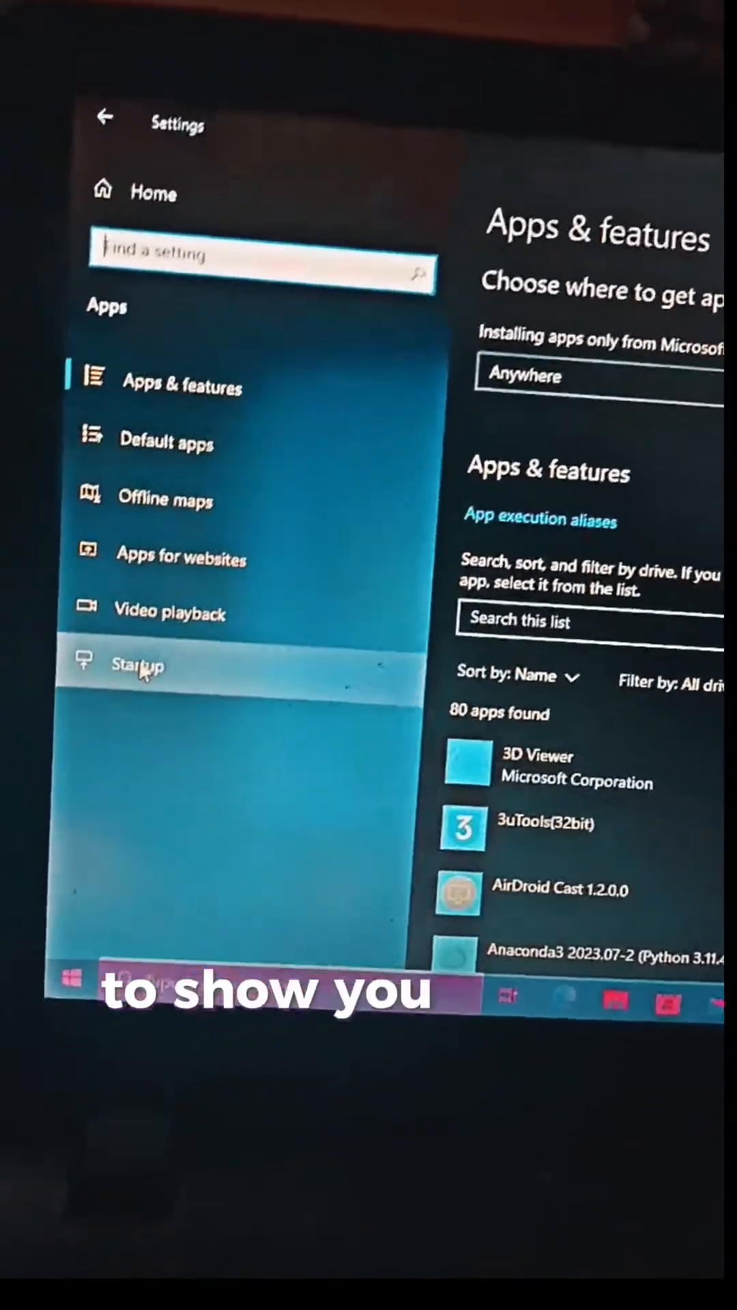
left_click(138, 664)
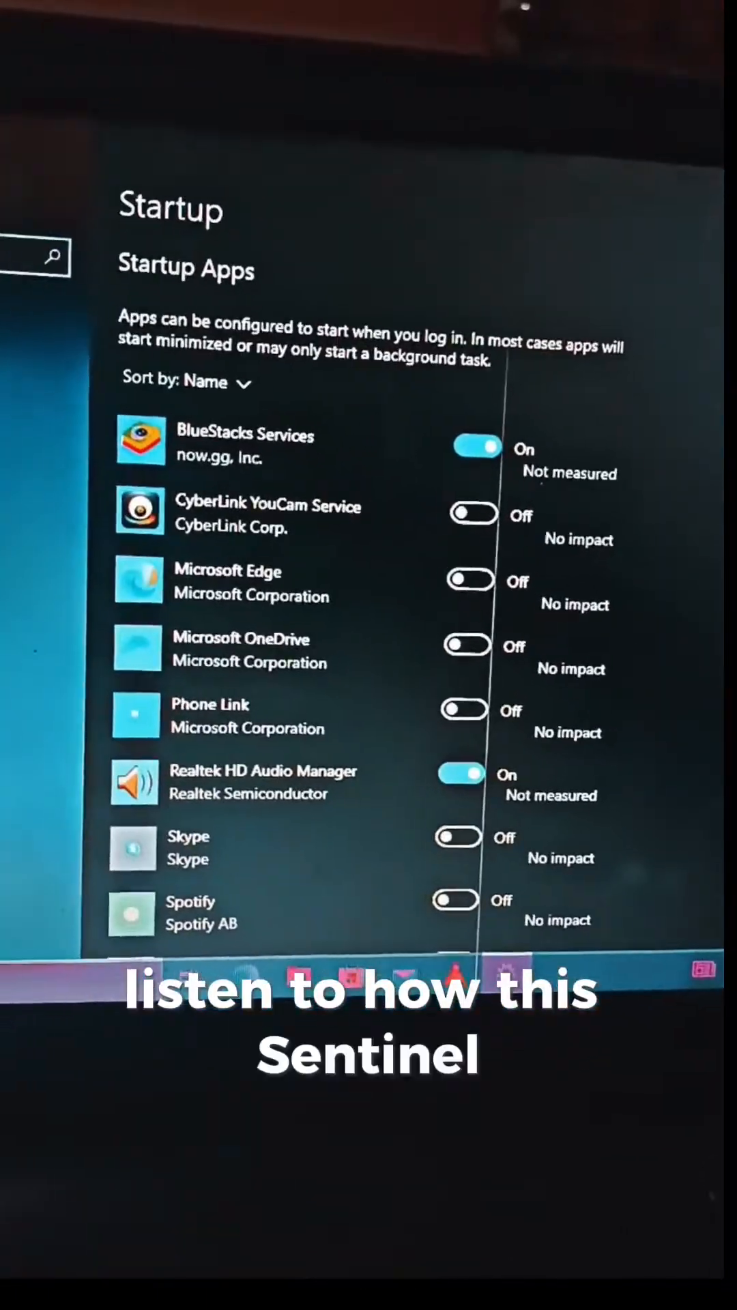
- Scroll through the Startup Apps list looking for Hard Disk Sentinel, which is absent
scroll("down", 3)
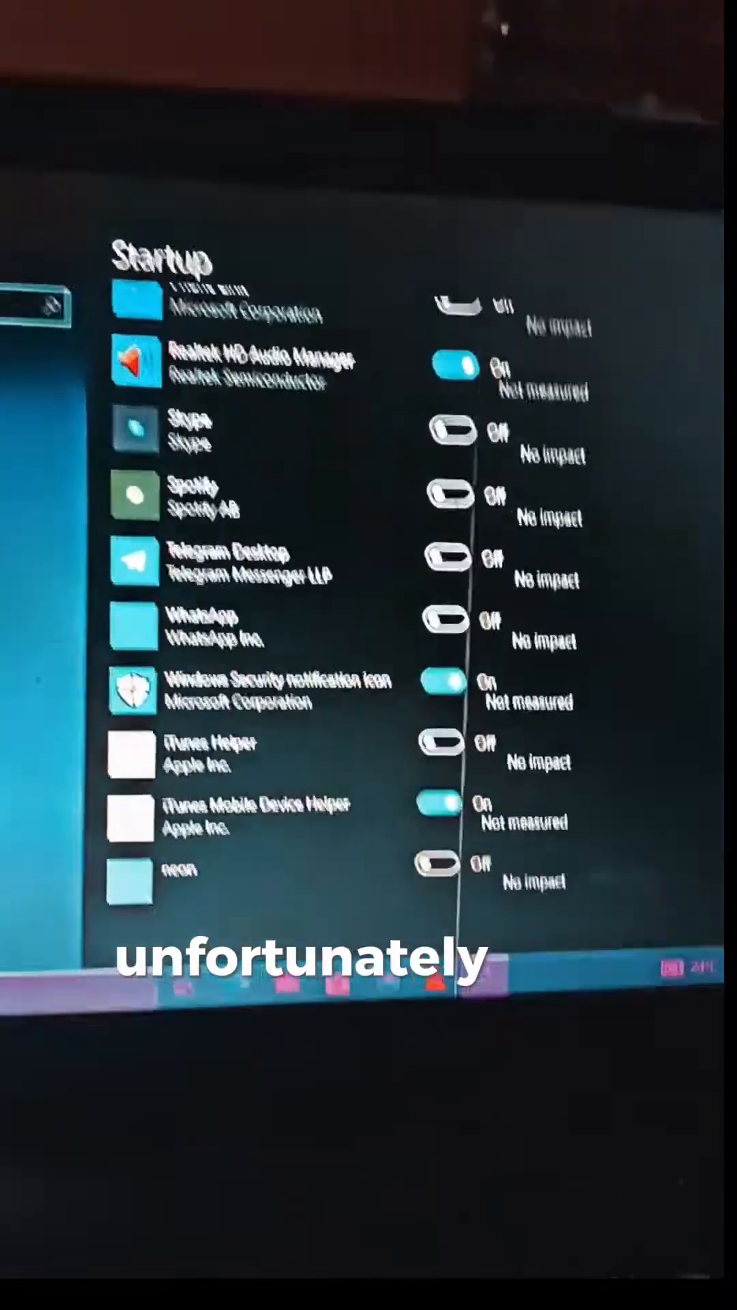
scroll("up", 3)
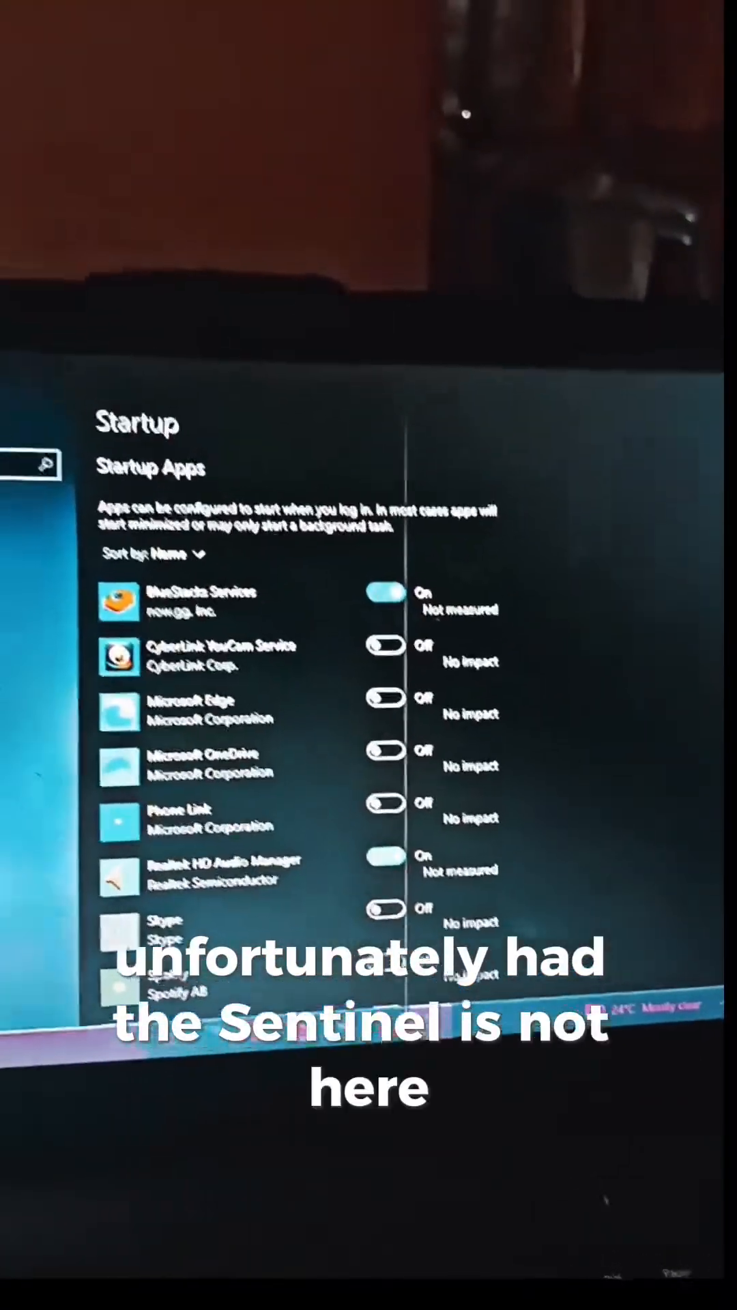